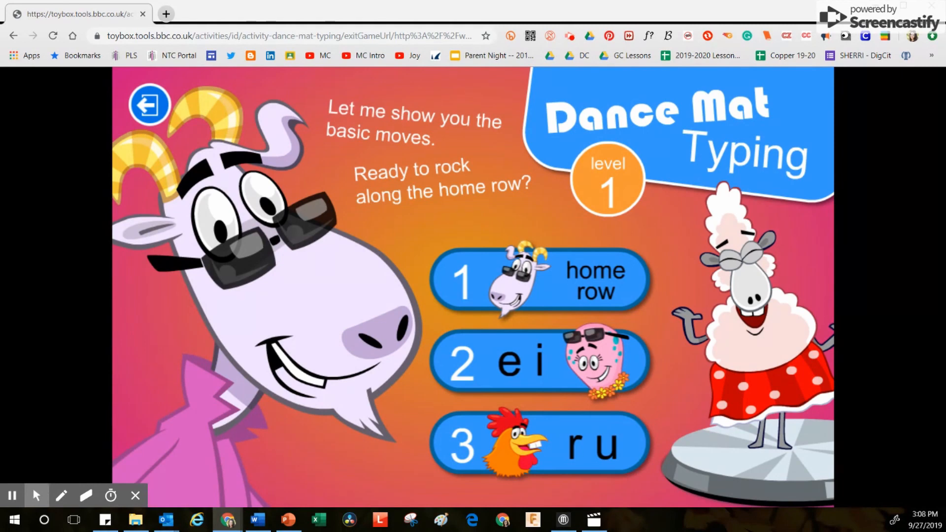
mouse_move(612, 185)
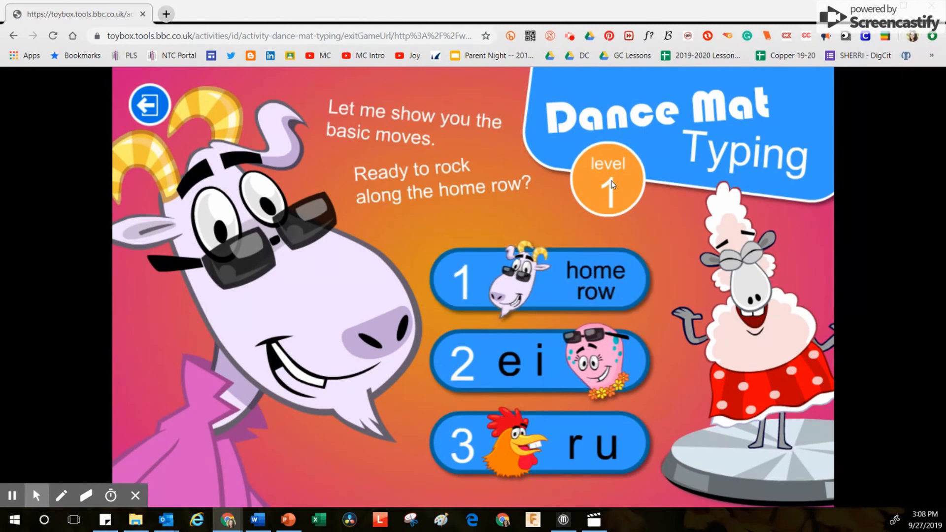
mouse_move(613, 166)
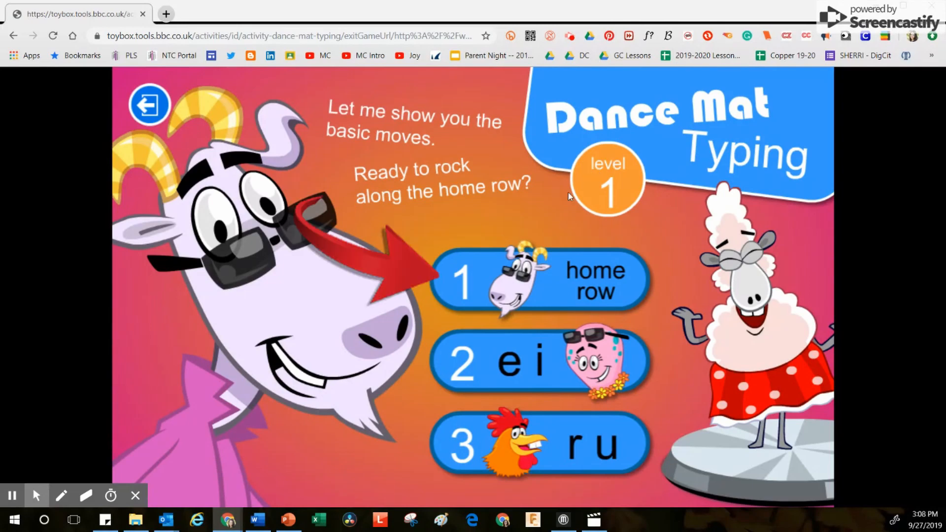
mouse_move(540, 290)
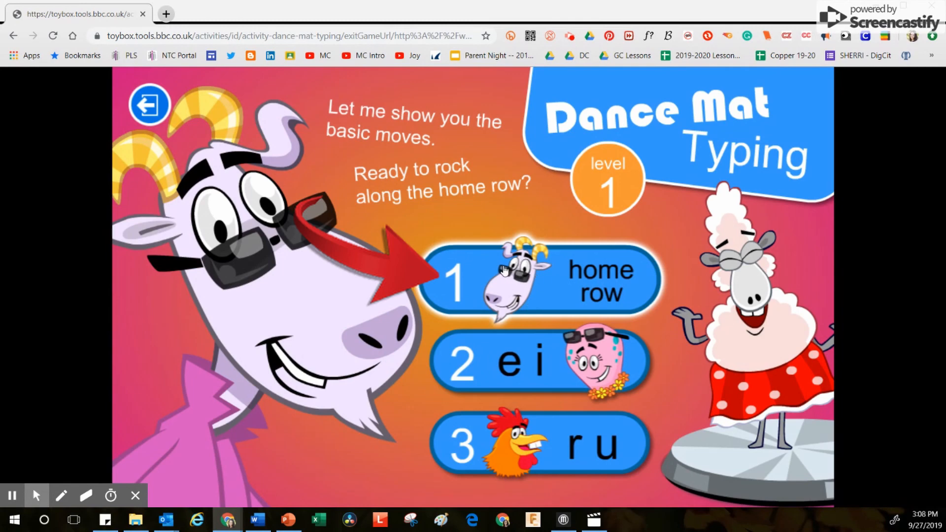
mouse_move(493, 290)
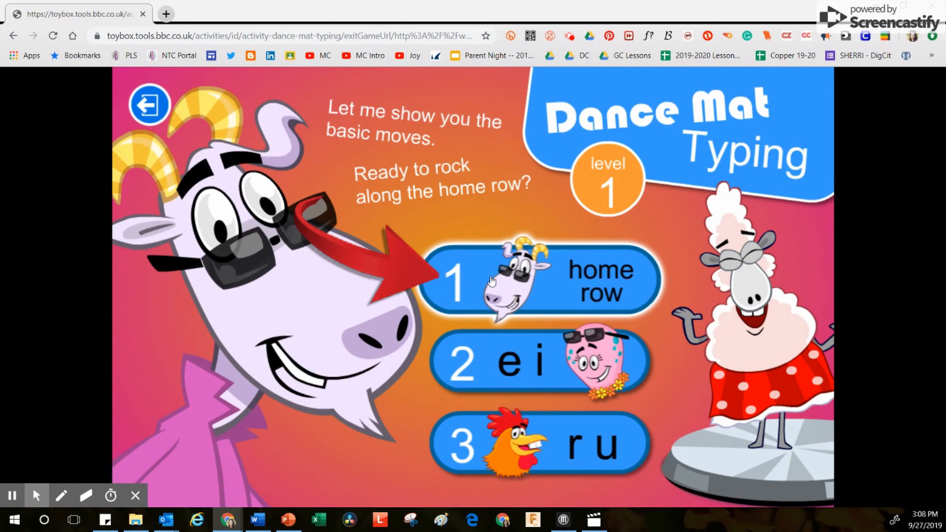
Step: Start the level 1 home-row lesson from the Dance Mat Typing menu
left_click(539, 281)
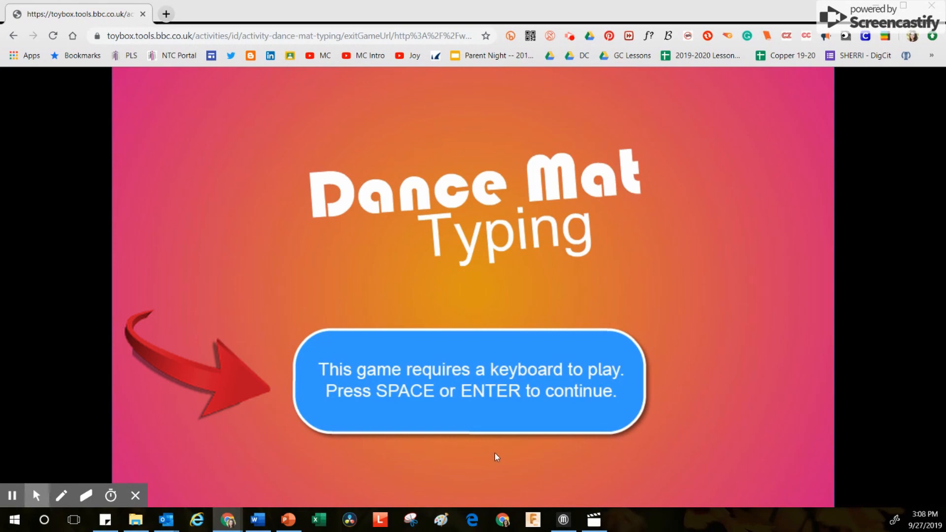
mouse_move(691, 375)
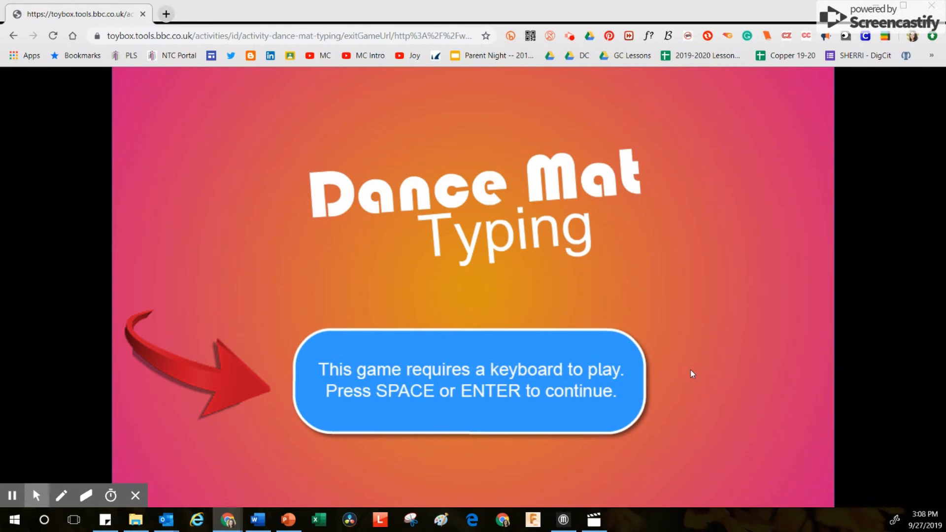
mouse_move(407, 384)
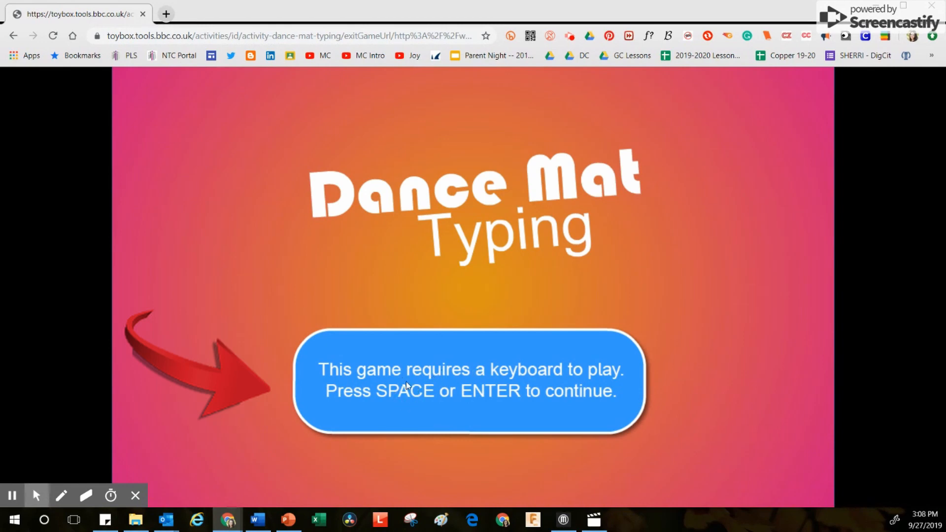
mouse_move(409, 392)
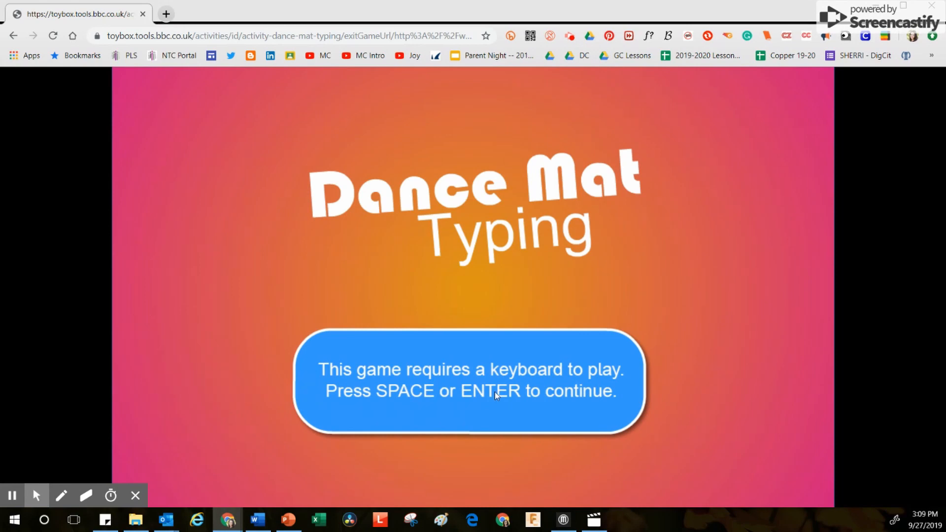
Step: Continue past the keyboard-required notice into the home-row keyboard guide
key("space")
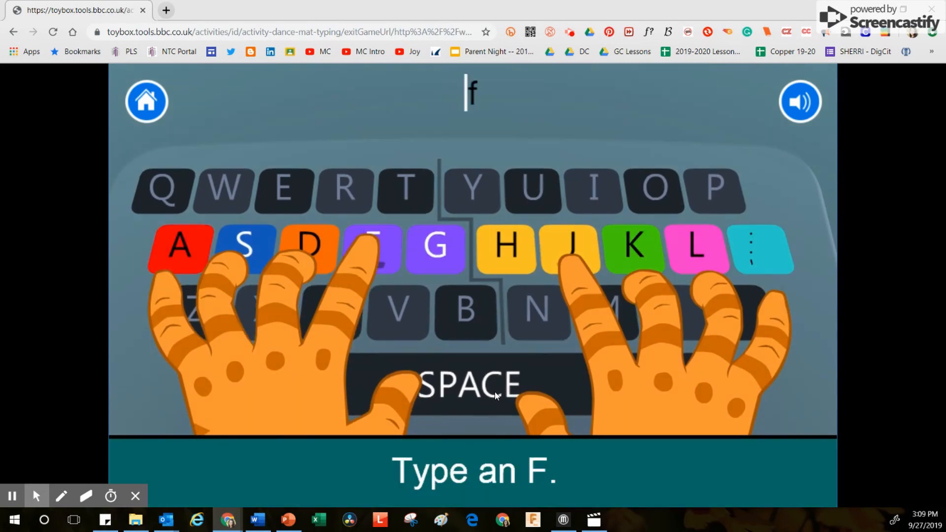
mouse_move(485, 99)
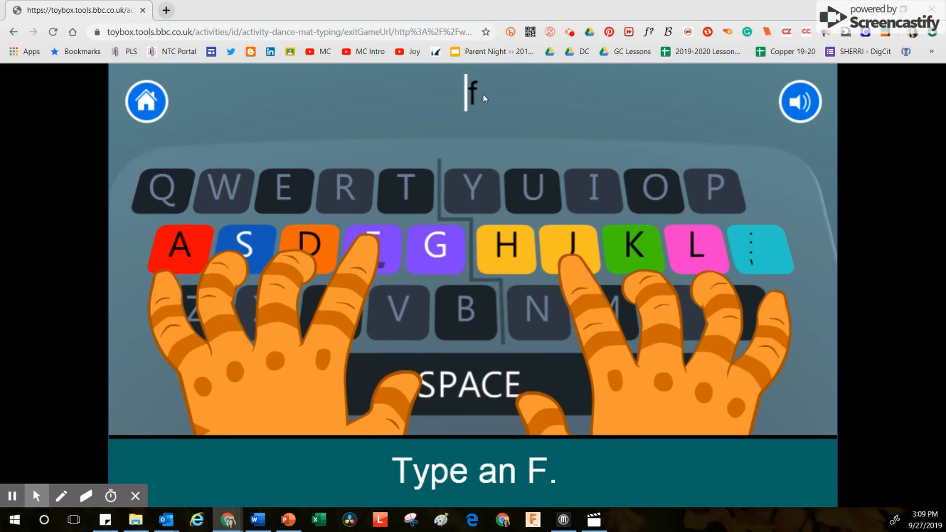
mouse_move(451, 112)
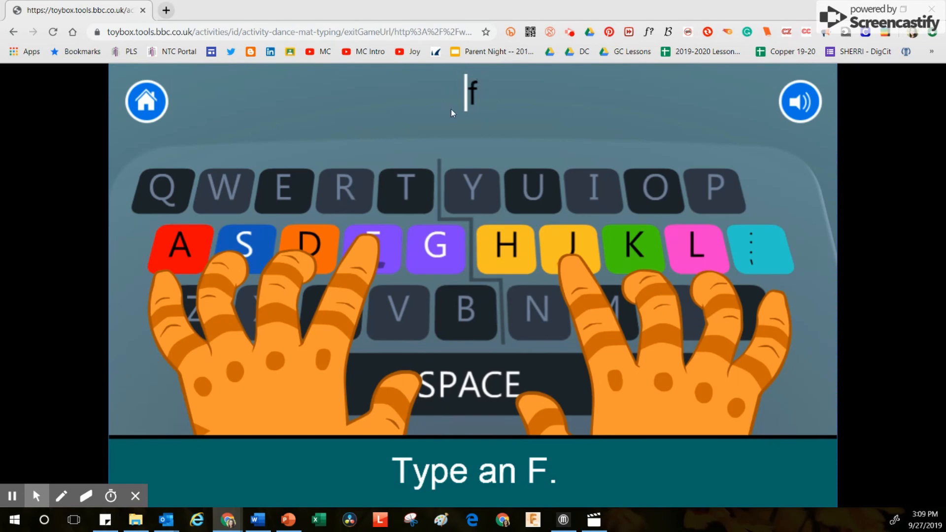
mouse_move(455, 116)
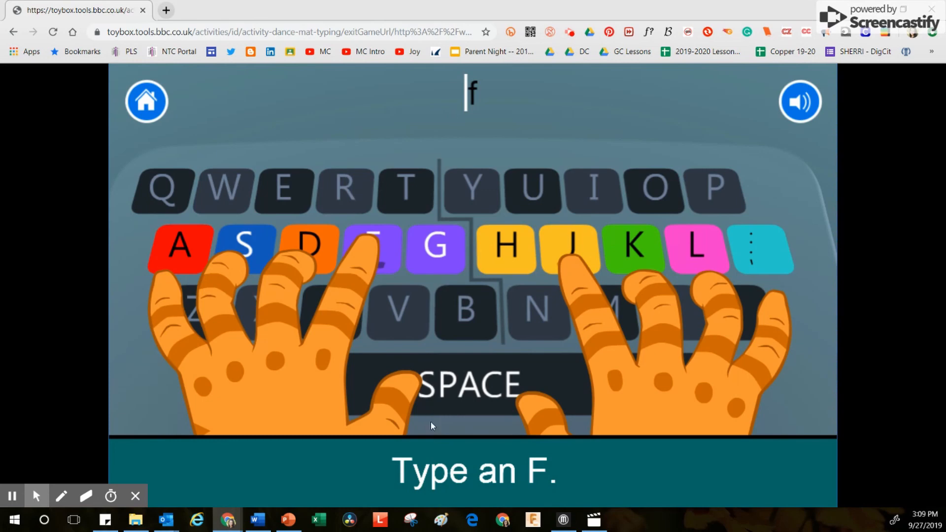
mouse_move(427, 489)
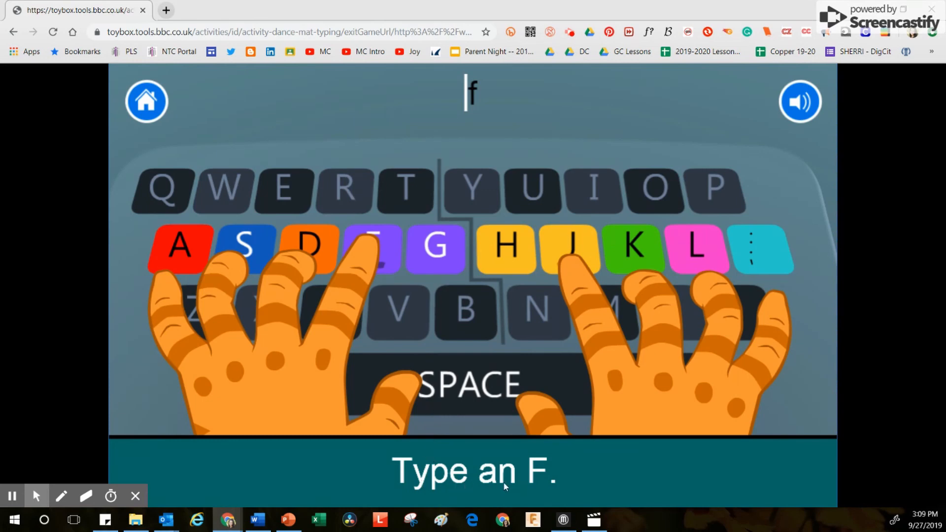
mouse_move(329, 273)
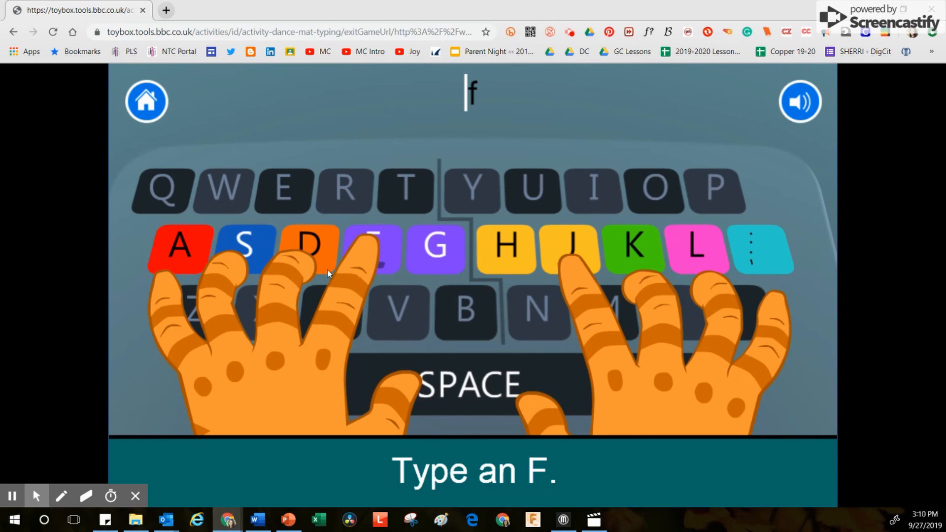
mouse_move(669, 321)
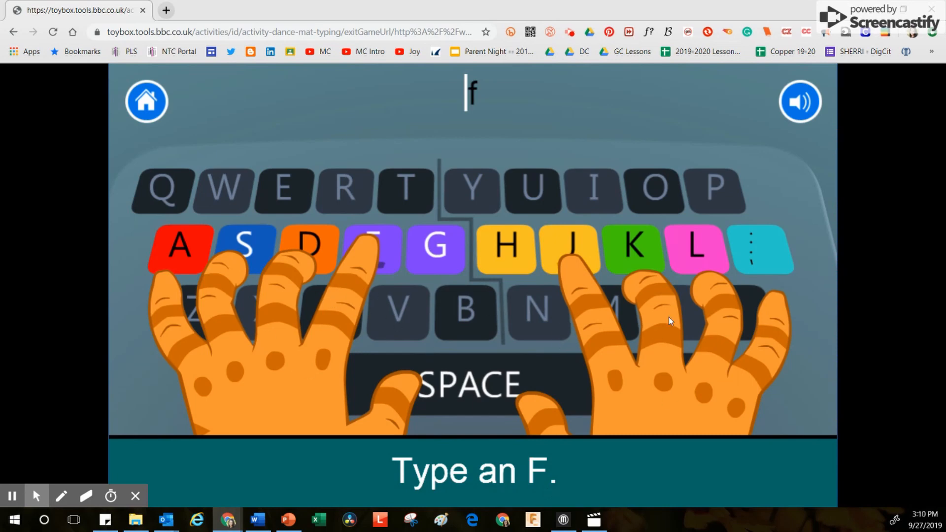
mouse_move(662, 360)
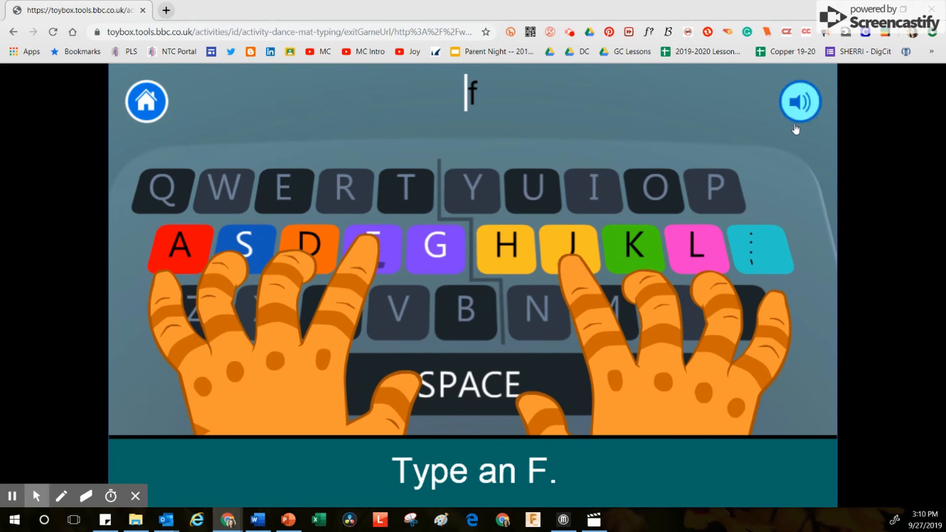
mouse_move(806, 105)
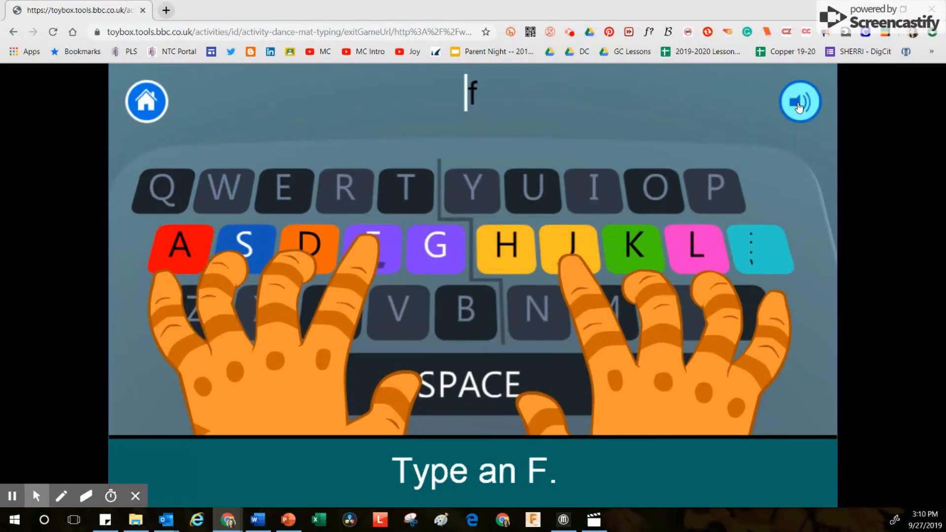
mouse_move(645, 118)
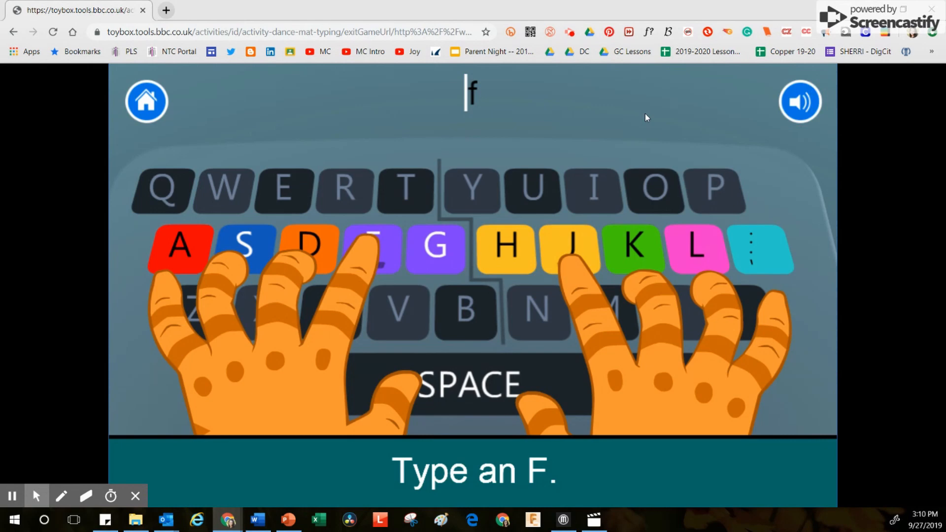
mouse_move(365, 229)
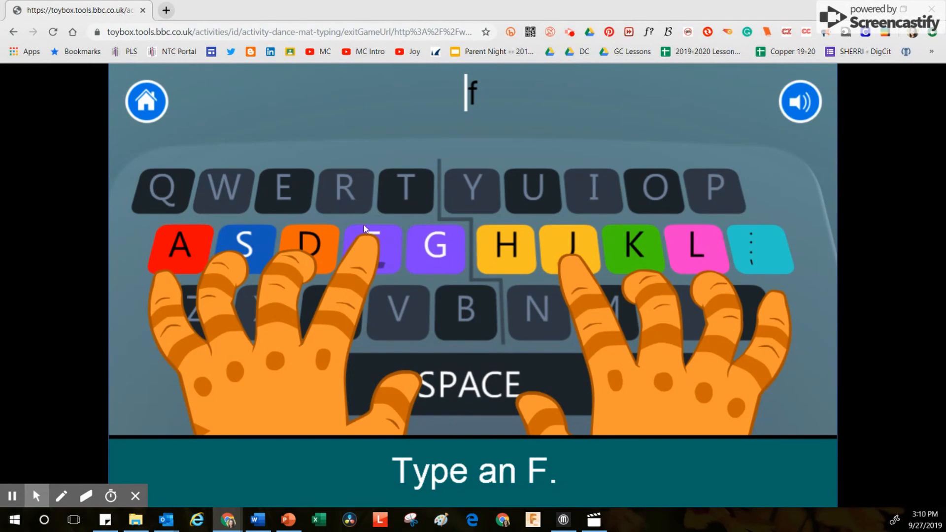
mouse_move(394, 255)
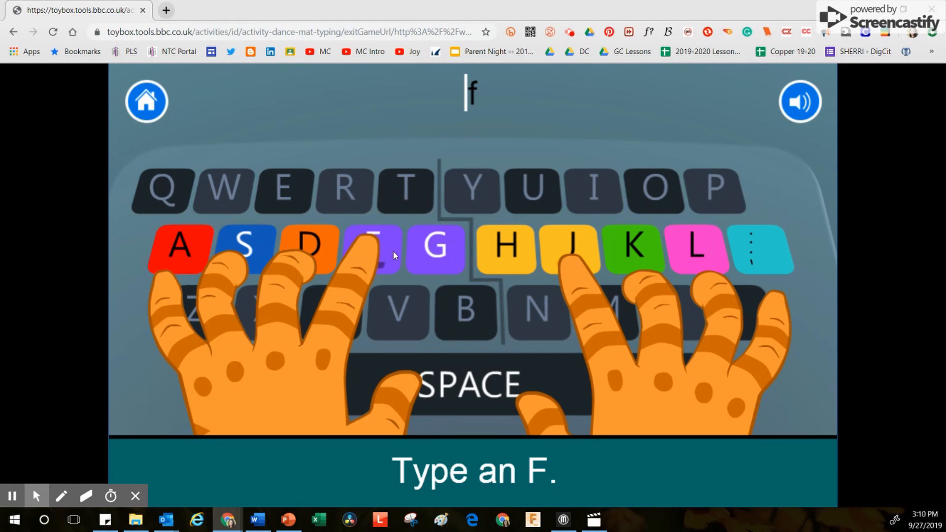
Step: Answer the lesson's prompts by typing an F and then a J
key("f")
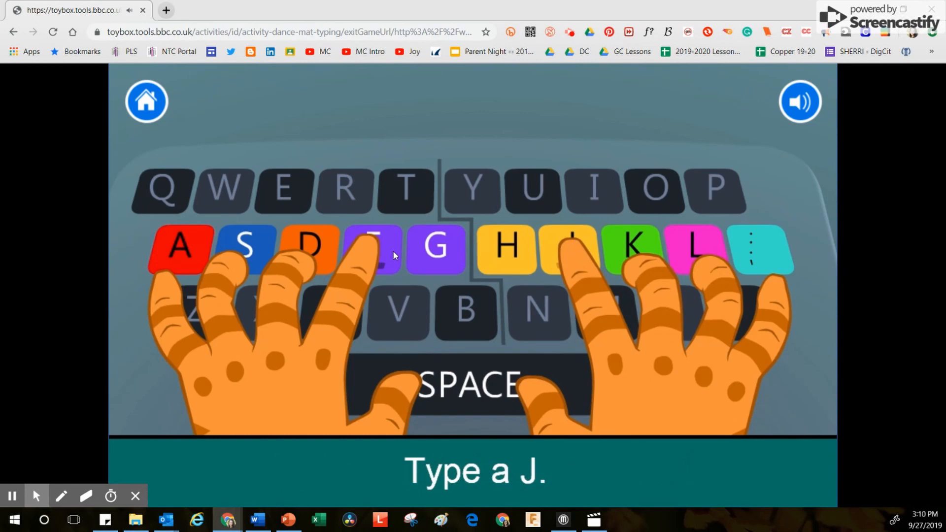
key("j")
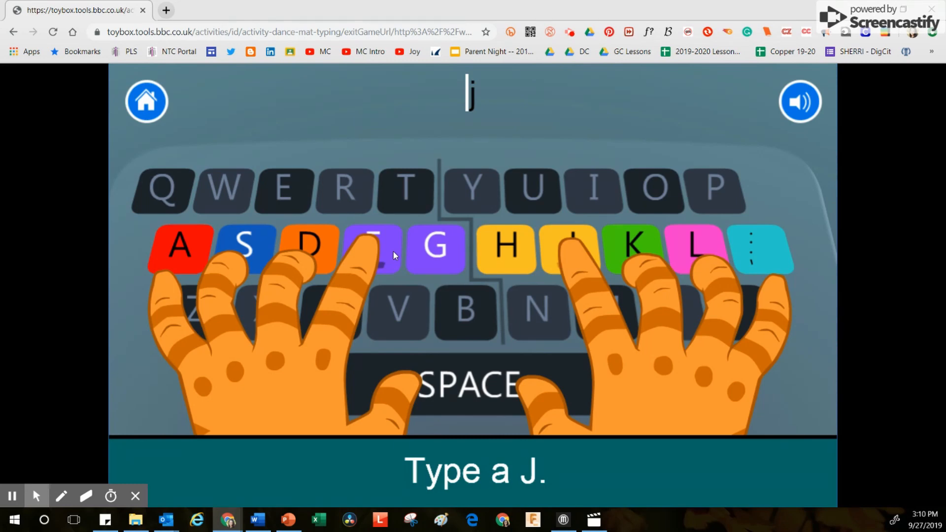
mouse_move(507, 351)
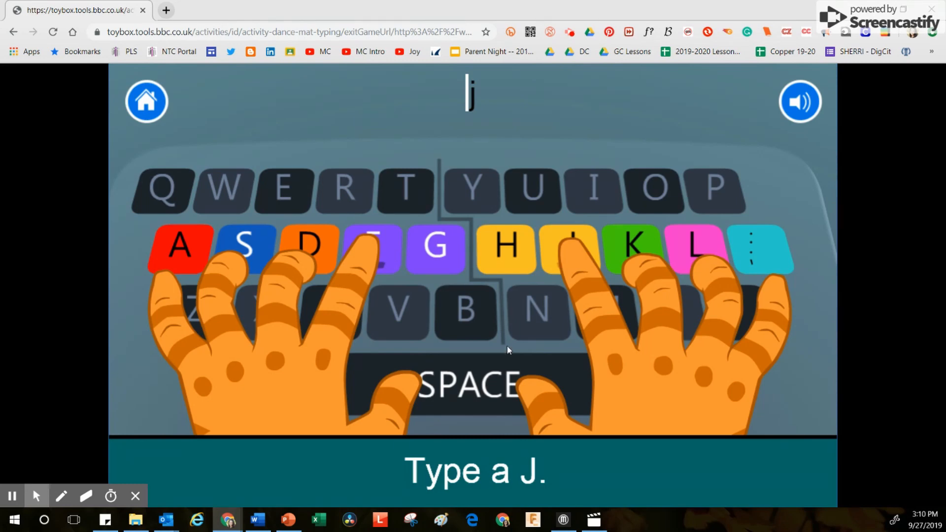
mouse_move(609, 317)
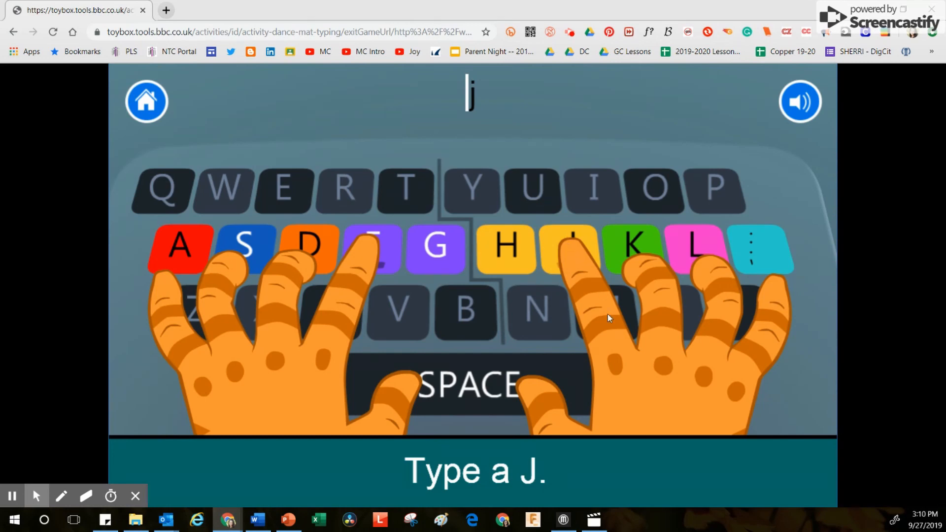
mouse_move(548, 249)
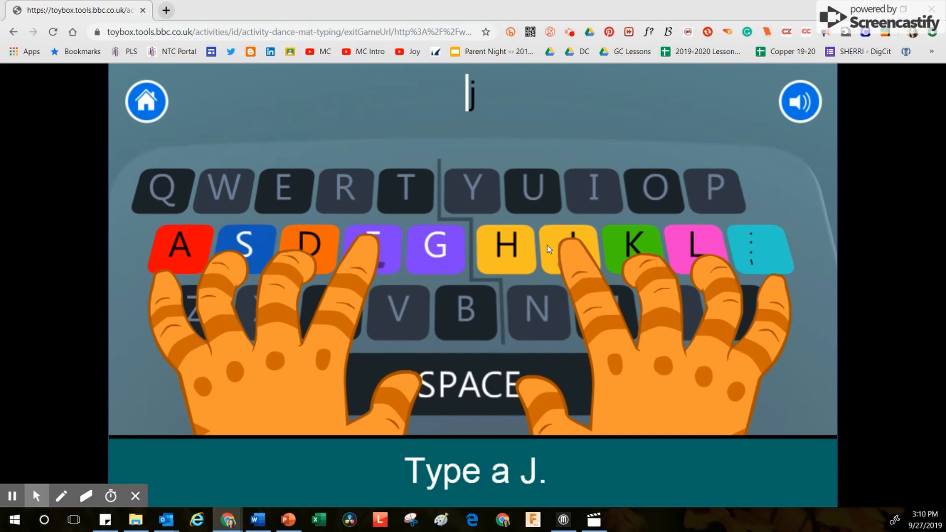
mouse_move(469, 71)
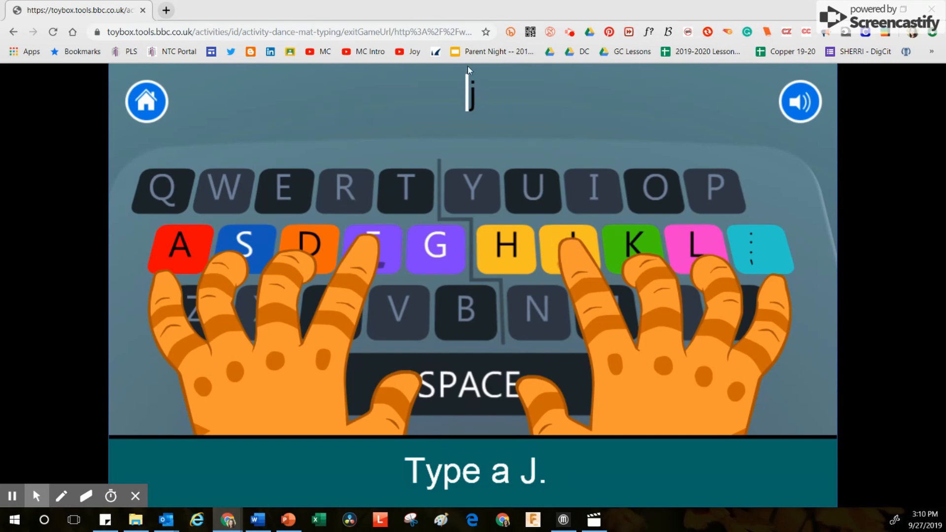
mouse_move(494, 402)
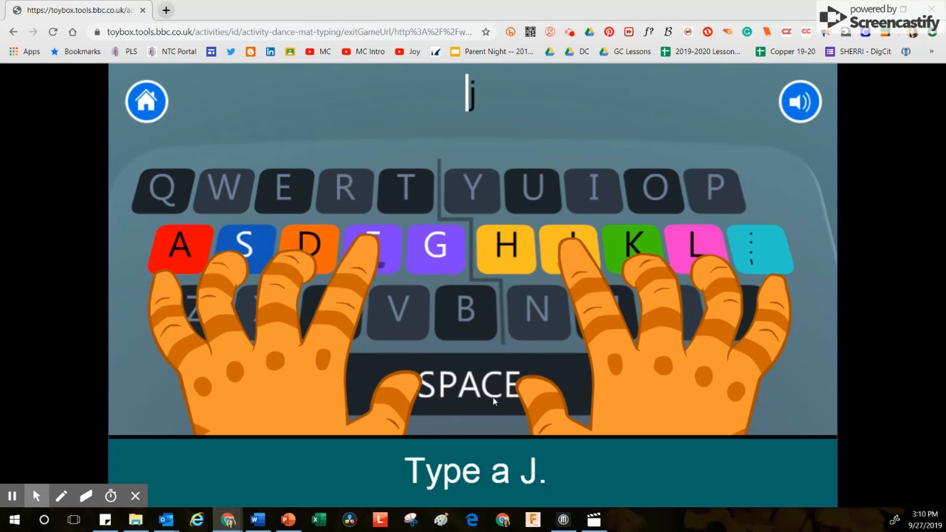
mouse_move(534, 480)
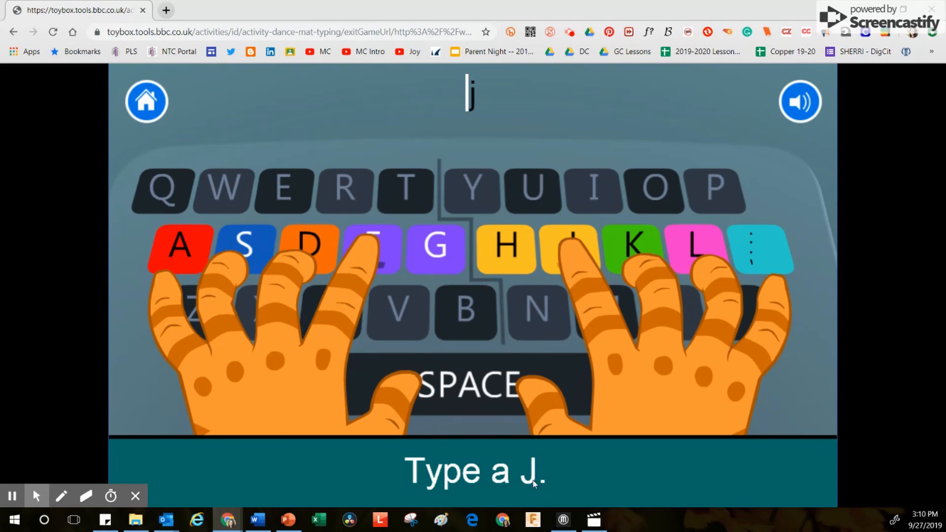
mouse_move(533, 483)
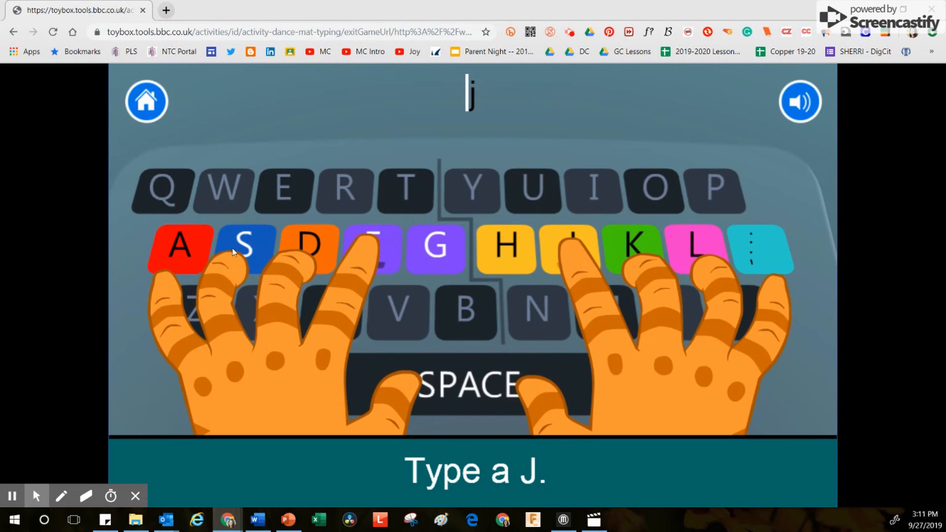
mouse_move(510, 269)
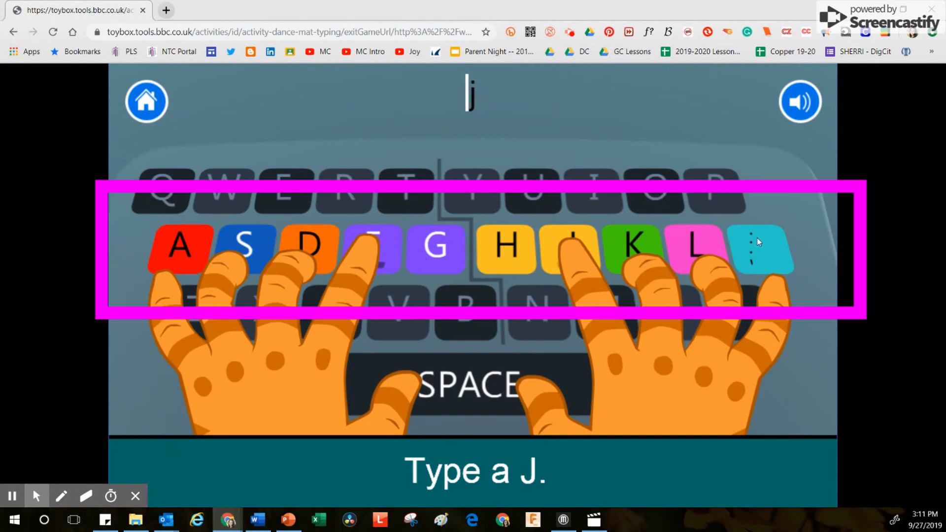
mouse_move(796, 251)
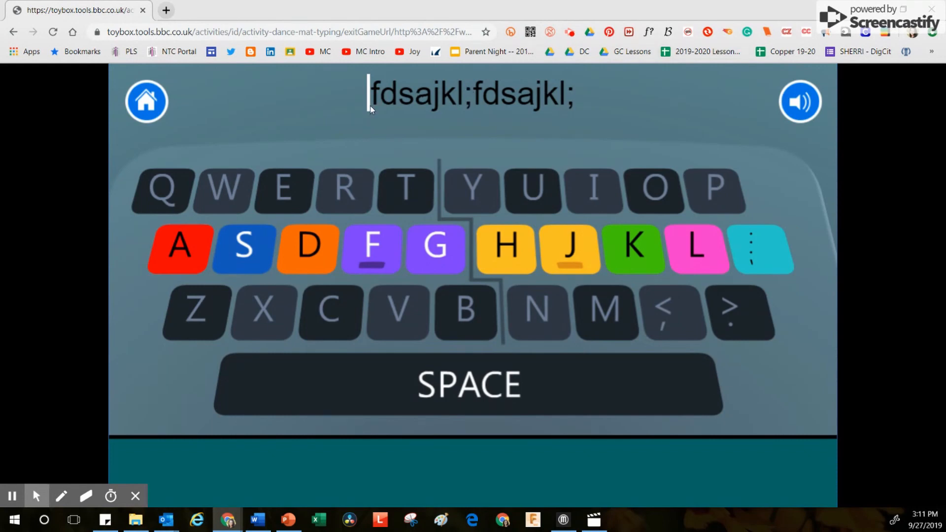
mouse_move(406, 109)
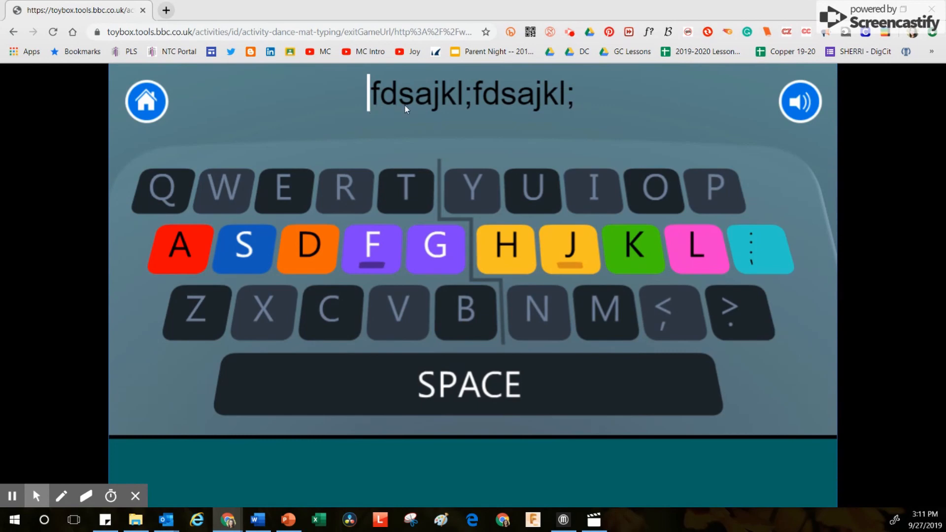
mouse_move(549, 120)
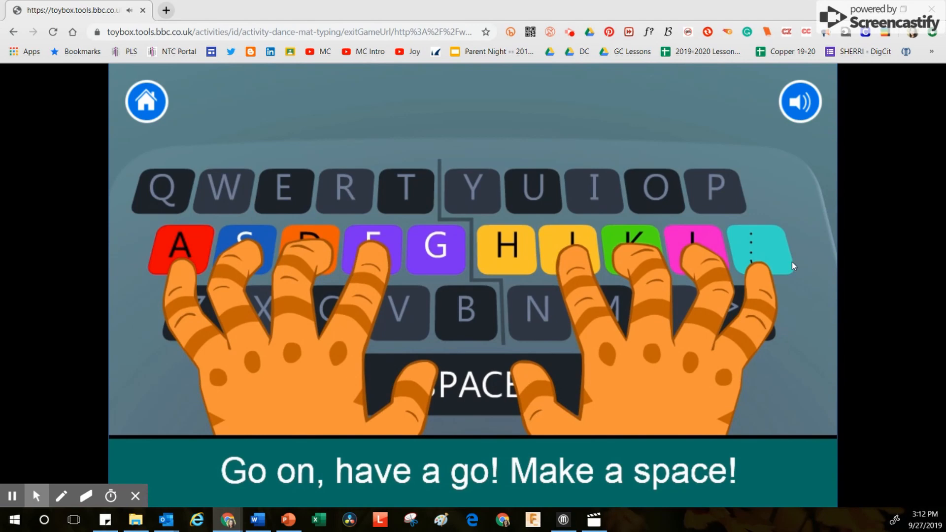
Step: Enter a space at the 'Make a space!' prompt to reach the DJ practice screen
key("space")
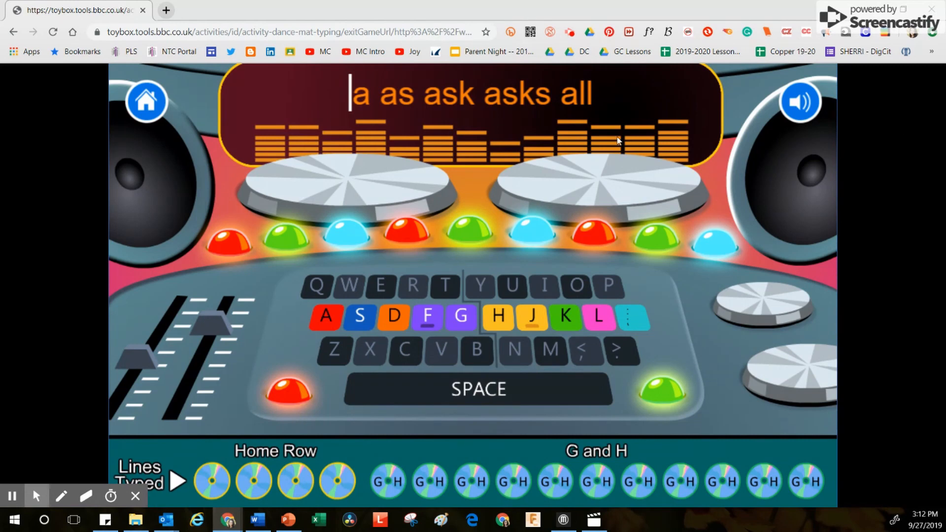
mouse_move(601, 98)
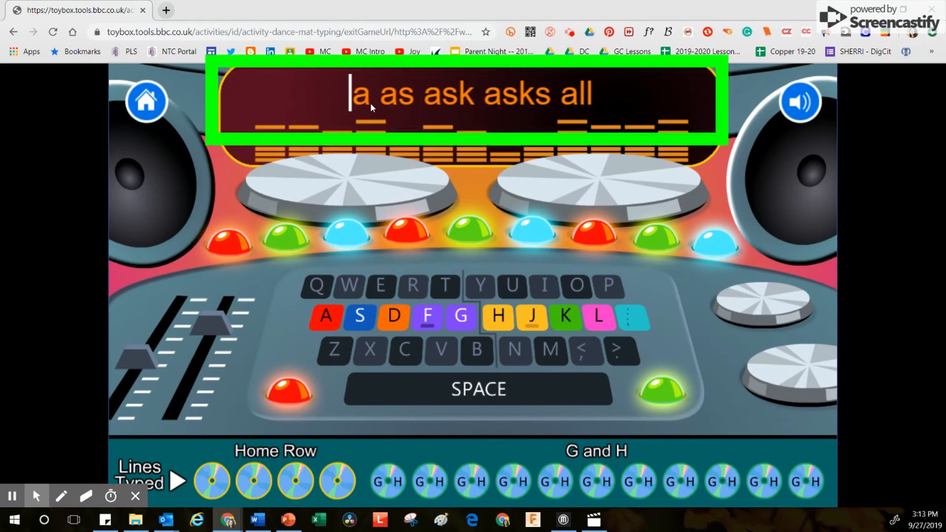
mouse_move(406, 313)
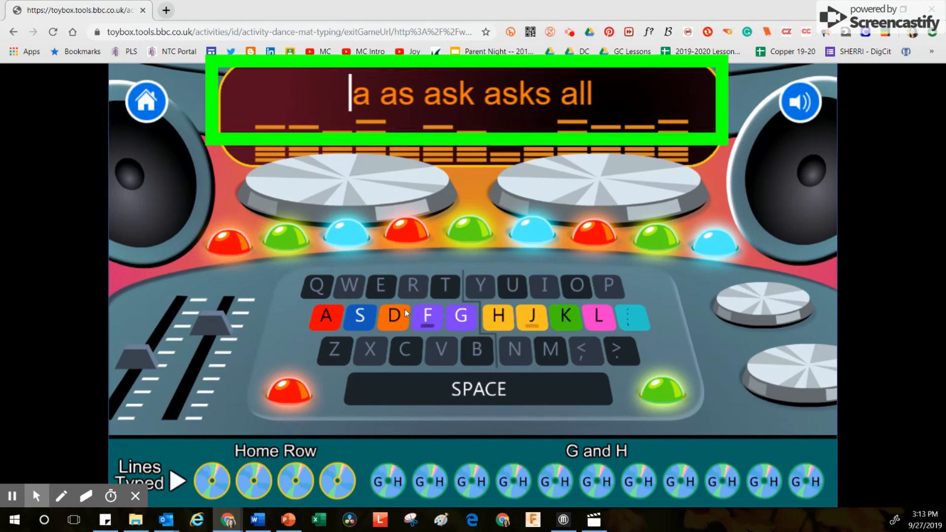
mouse_move(423, 401)
type("a a")
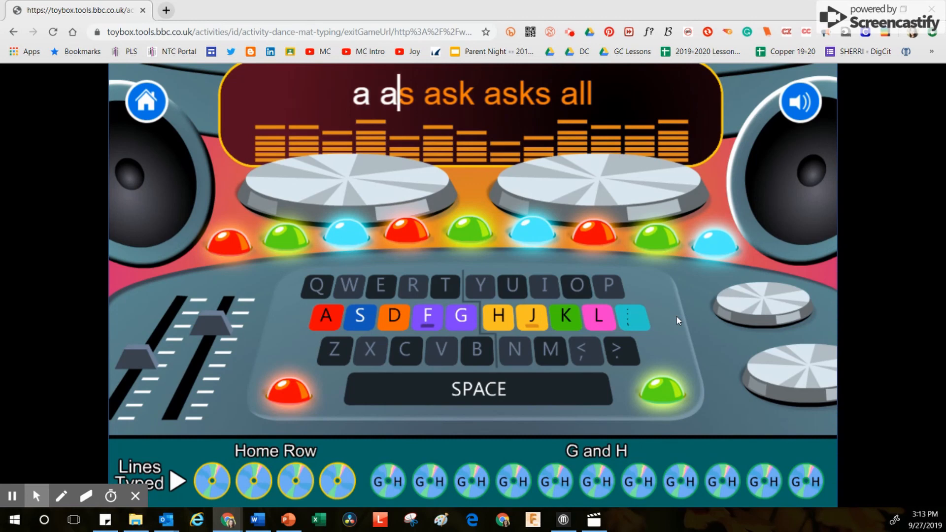
Step: Type the practice lines 'a as ask asks all' and 'ask dad; ask dad;' on the DJ screen
type("s ask a")
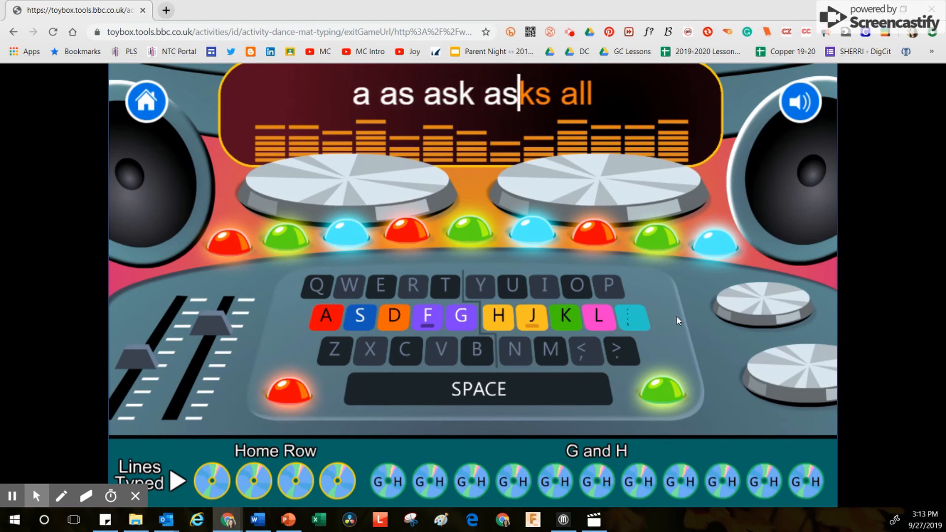
type("s")
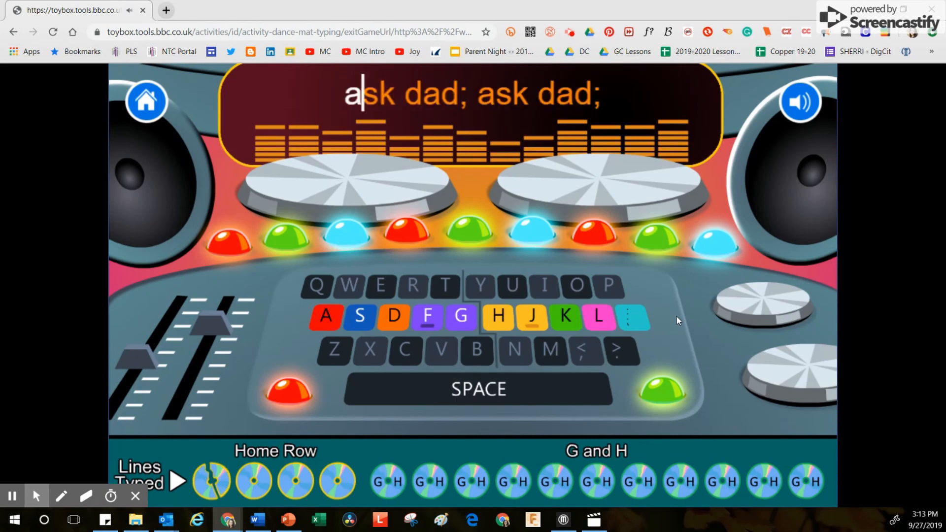
type("sk dad; a")
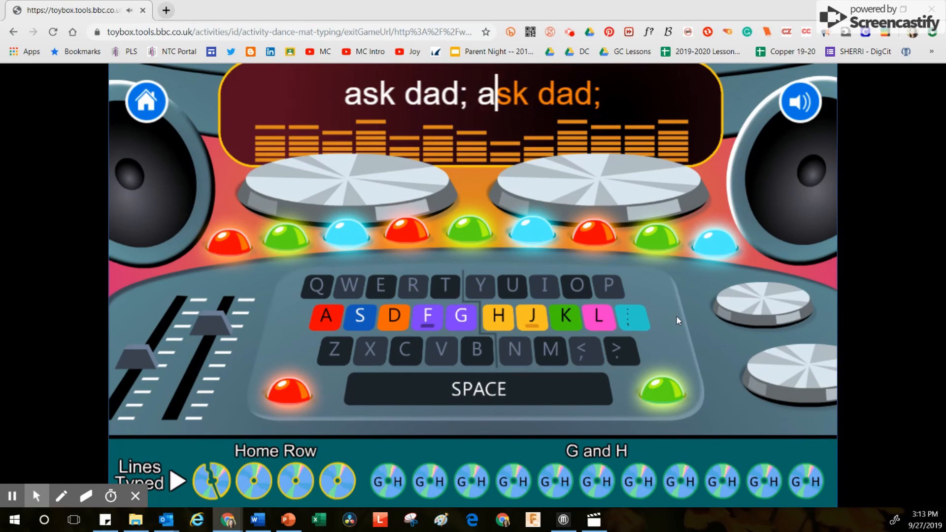
type("sk dad;")
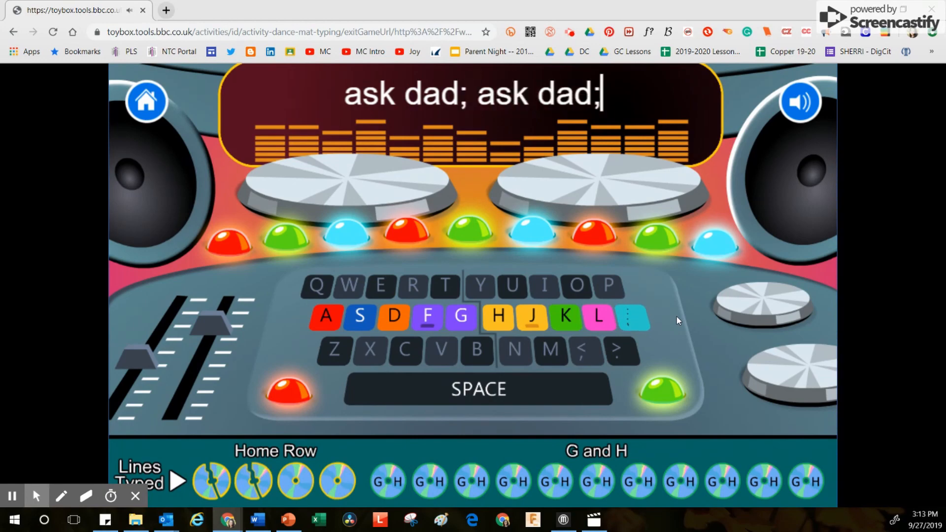